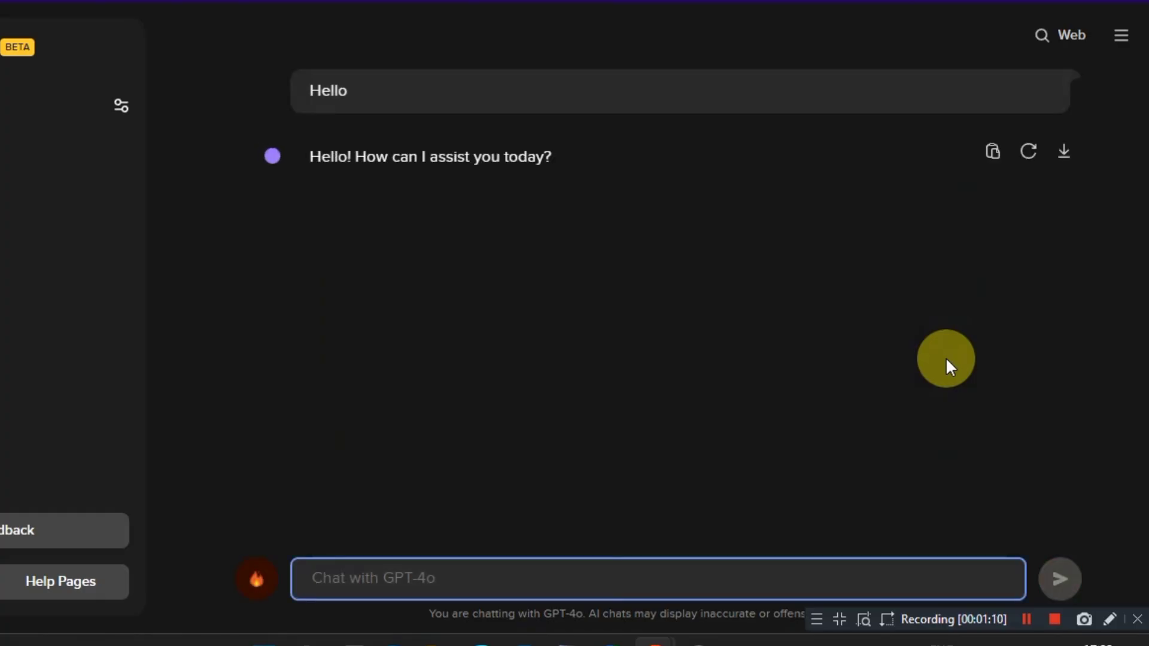
- Ask GPT-4o "Who are you" and then request "Write a blog: duckduckgo"
{"action": "type", "text": "Who are you"}
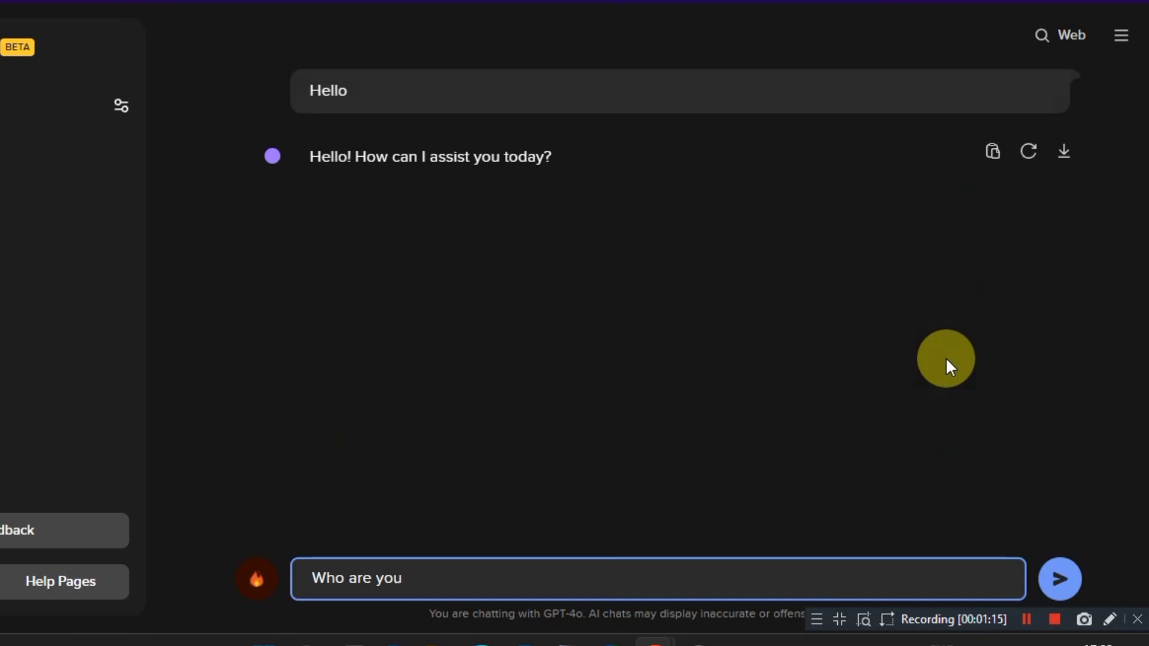
{"action": "left_click", "coordinate": [1059, 579]}
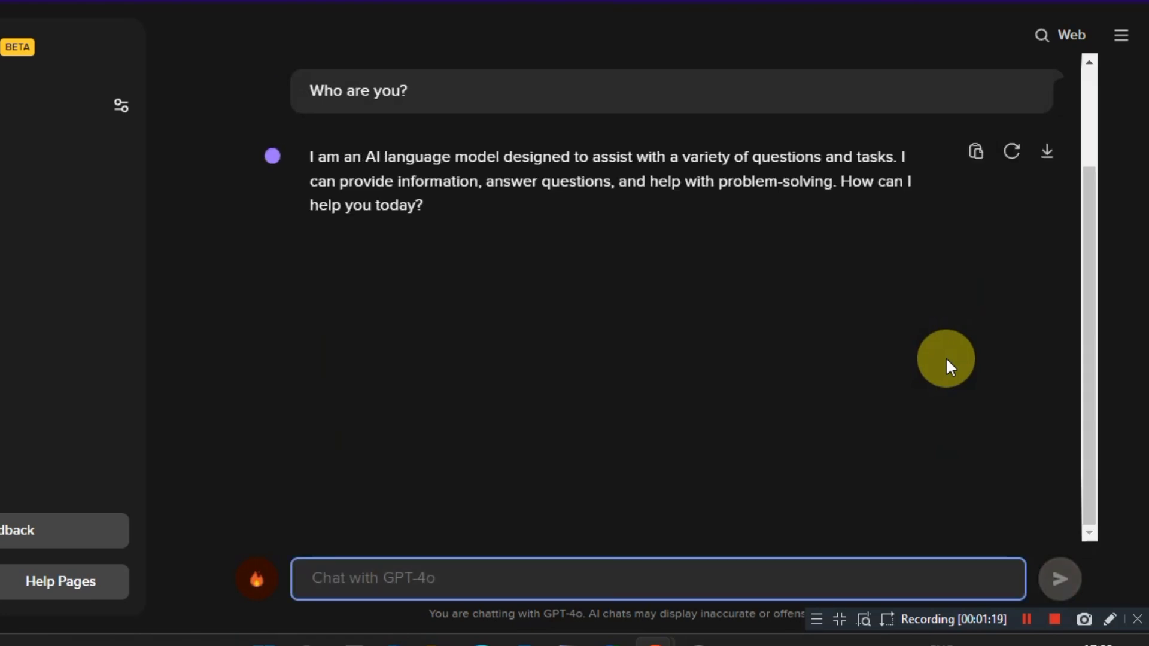
{"action": "type", "text": "Write a blog"}
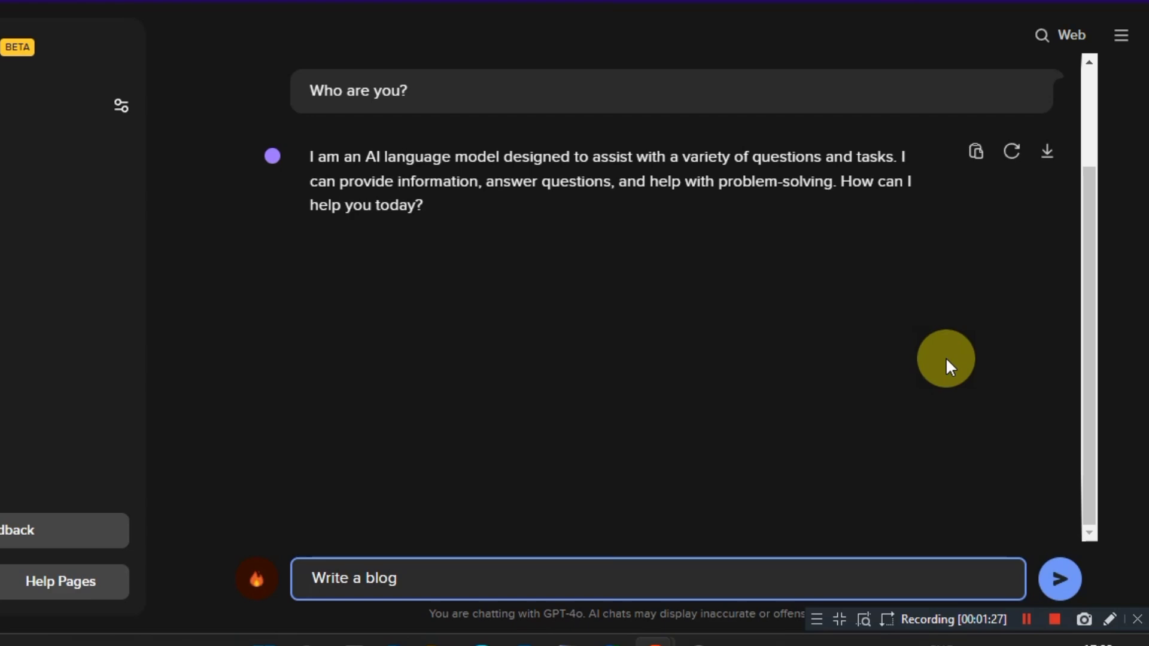
{"action": "type", "text": ": duckduckgo"}
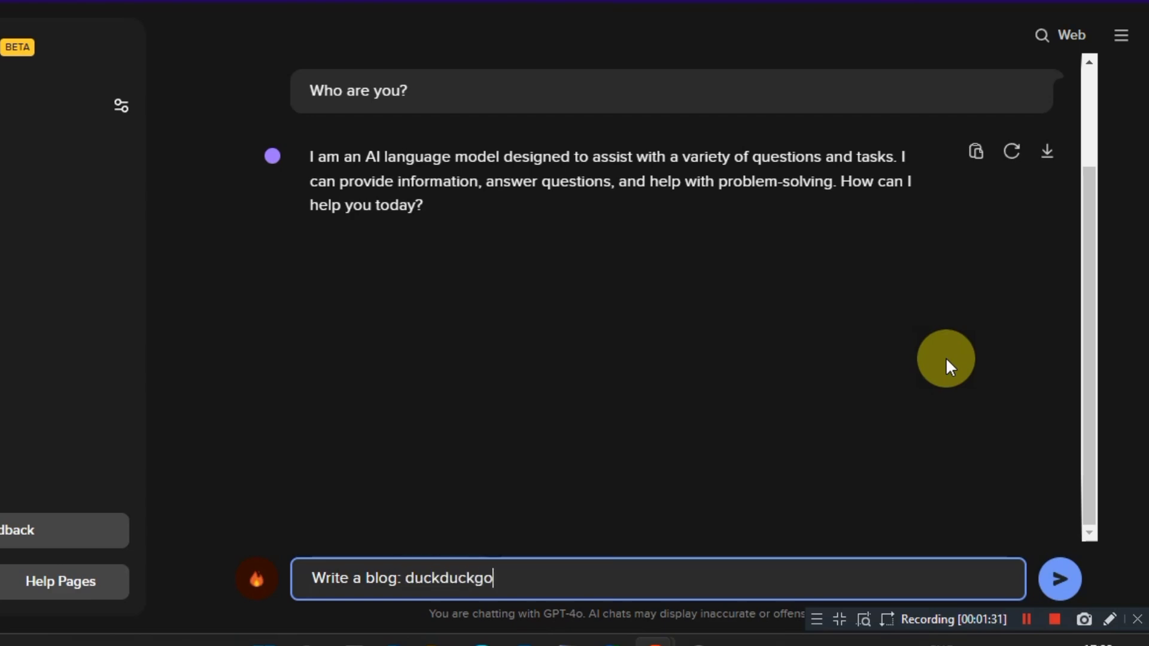
{"action": "left_click", "coordinate": [1060, 580]}
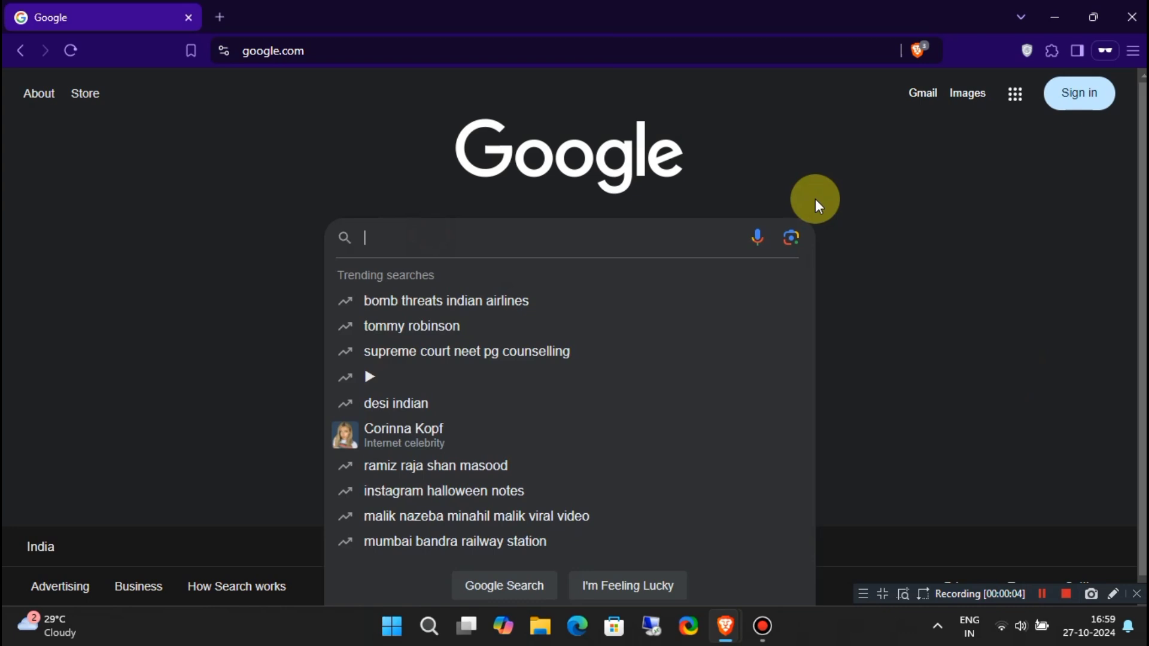
- Search Google for "duckduckgo AI" to find the DuckDuckGo AI Chat page
{"action": "type", "text": "duckduckgo AI"}
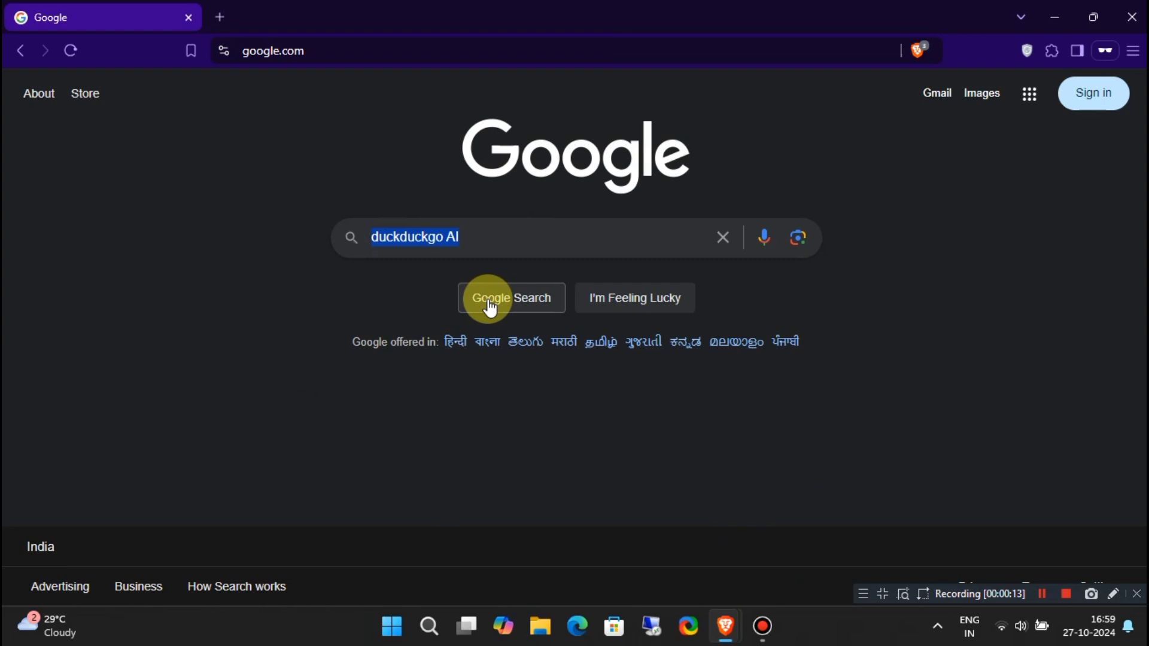
{"action": "left_click", "coordinate": [495, 298]}
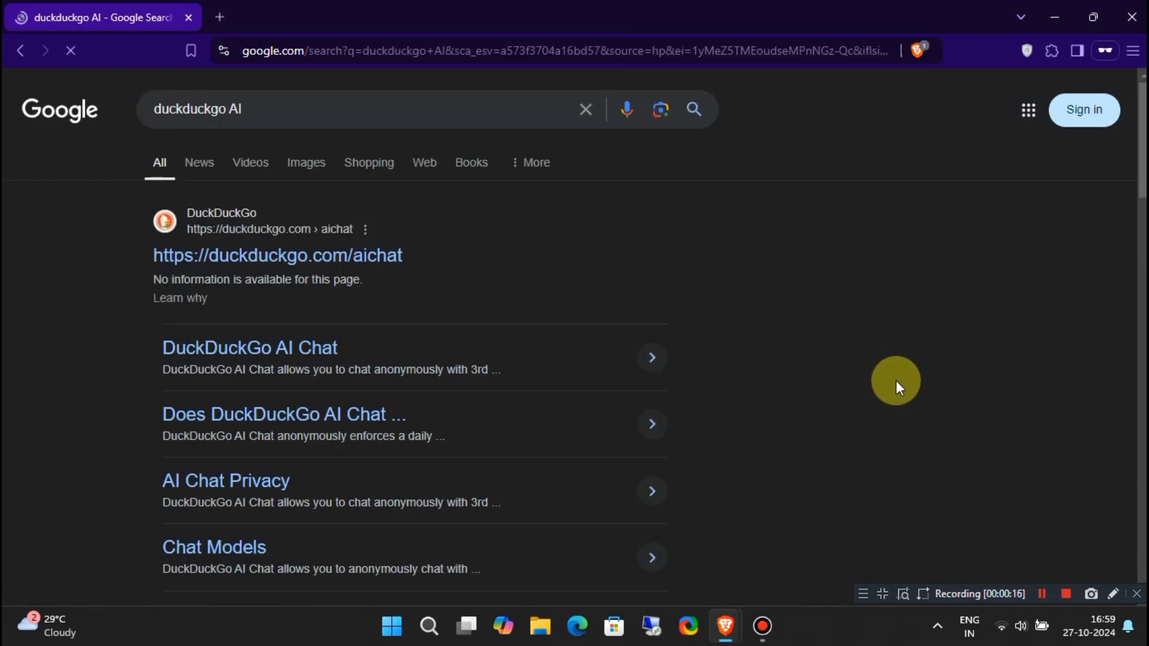
{"action": "mouse_move", "coordinate": [438, 355]}
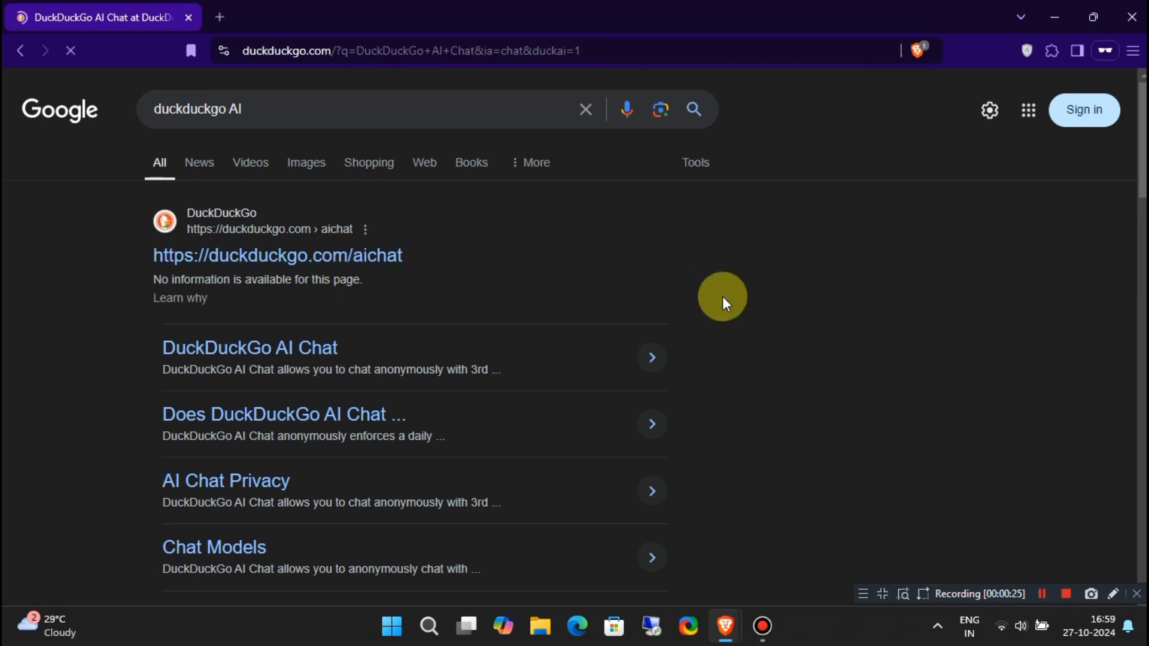
- Go to the DuckDuckGo AI Chat welcome page and view the chat-model list with GPT-4o mini selected
{"action": "left_click", "coordinate": [277, 255]}
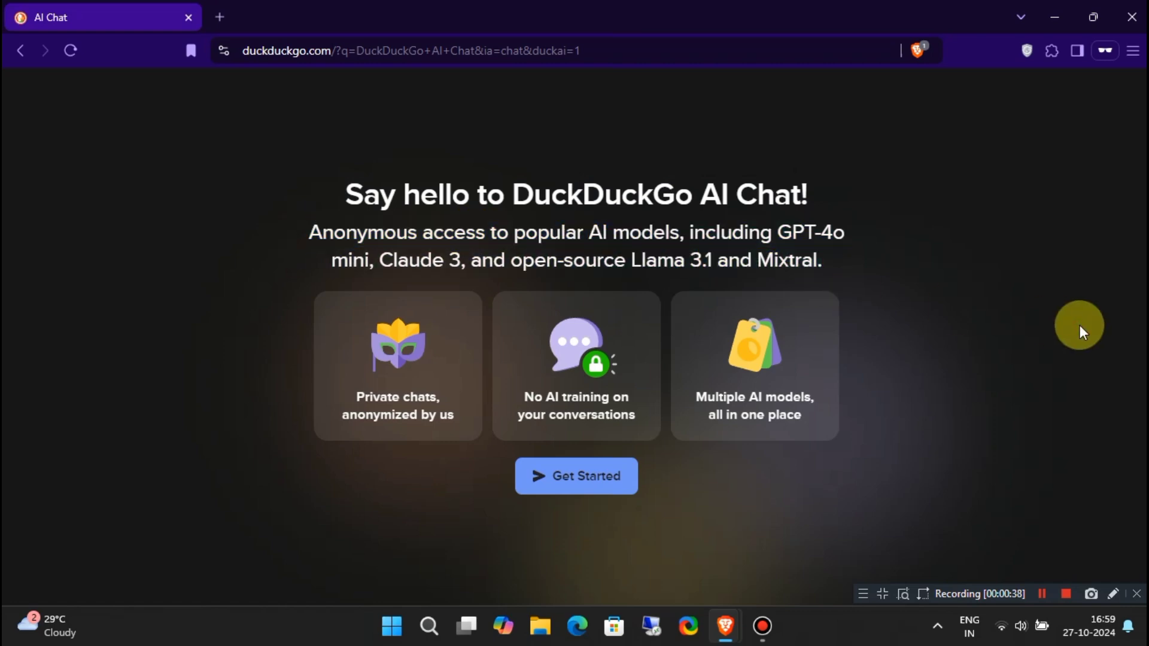
{"action": "scroll", "scroll_direction": "down", "scroll_amount": 3}
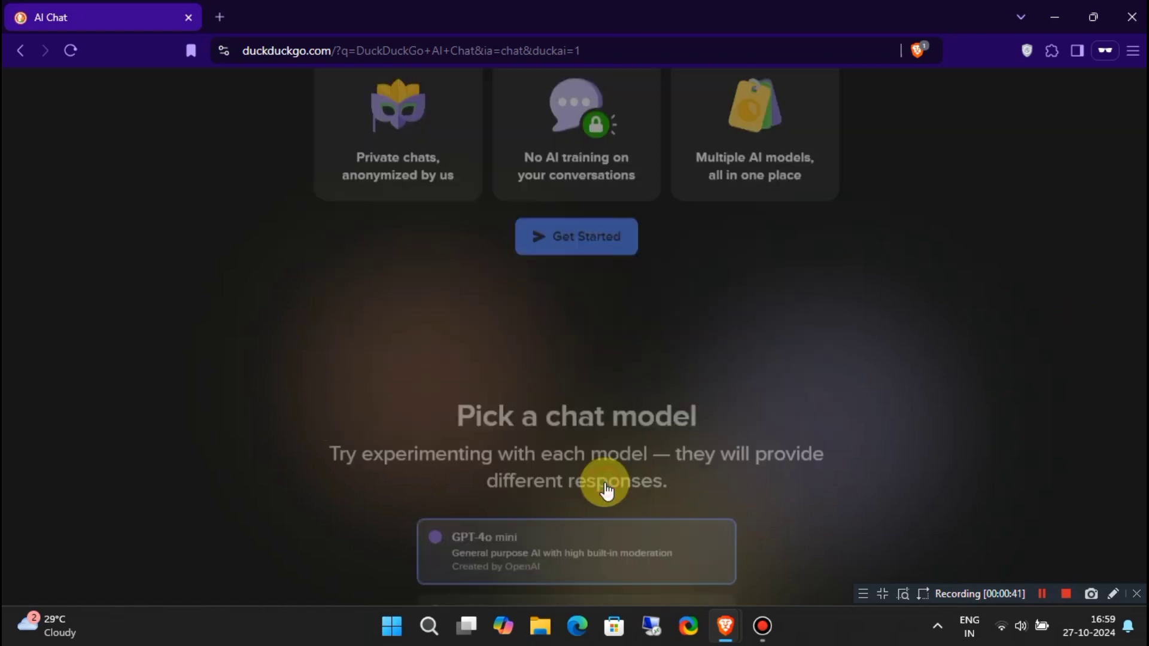
{"action": "scroll", "scroll_direction": "down", "scroll_amount": 3}
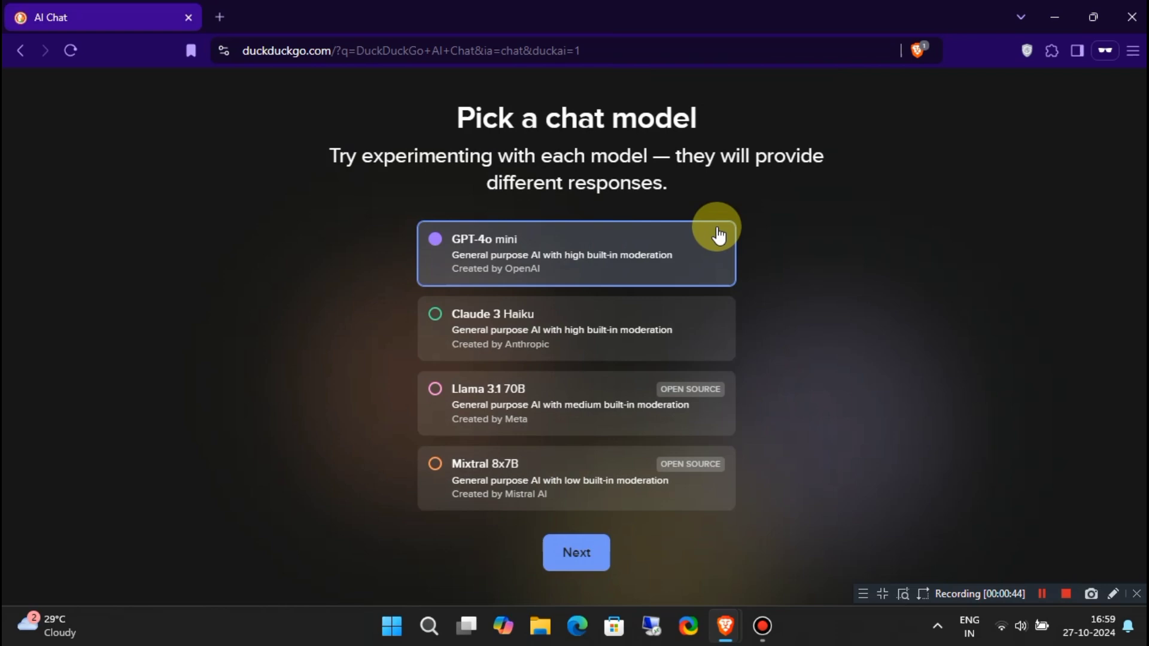
{"action": "mouse_move", "coordinate": [653, 327]}
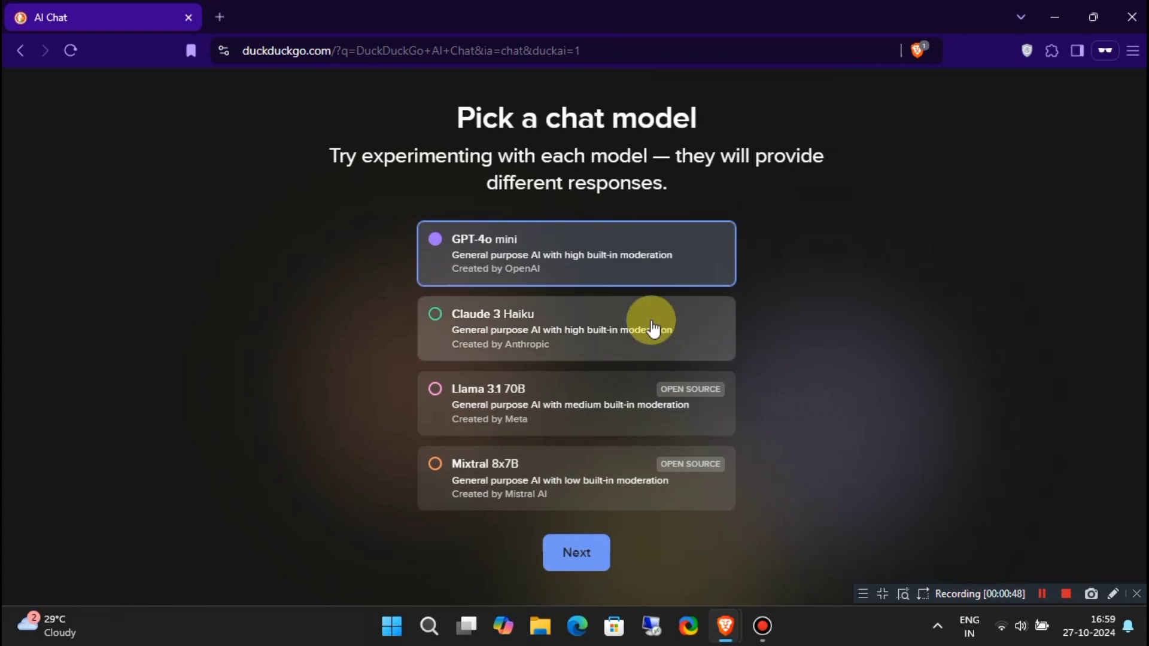
{"action": "mouse_move", "coordinate": [634, 251]}
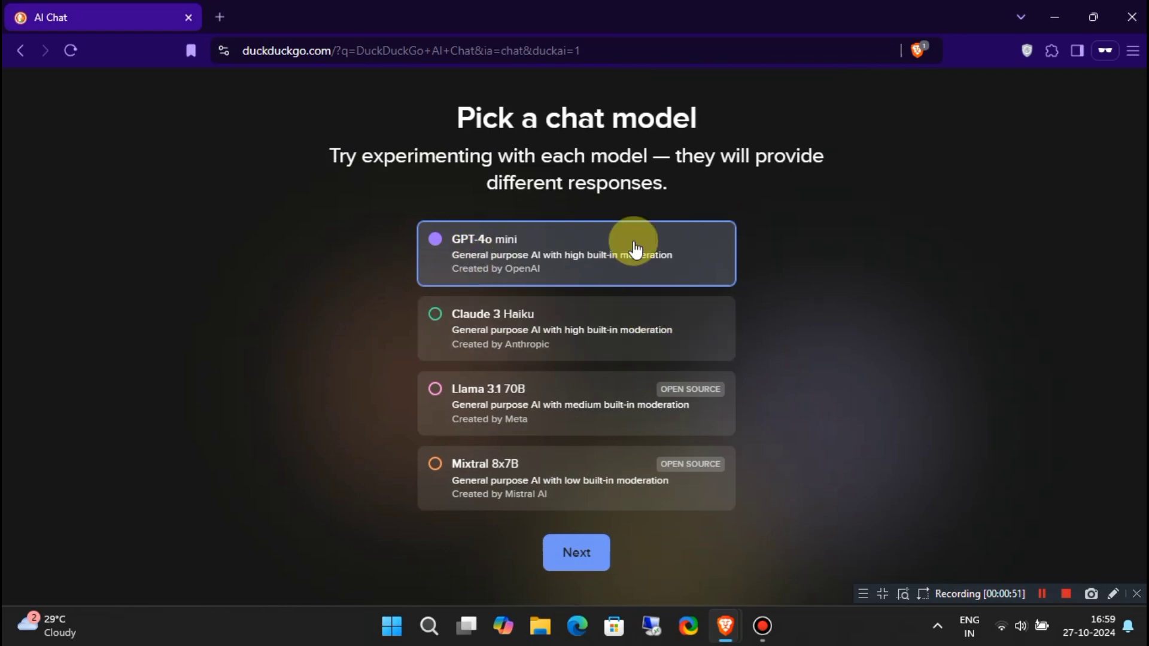
- Continue with GPT-4o mini and accept the Privacy Policy and Terms of Use
{"action": "left_click", "coordinate": [575, 552]}
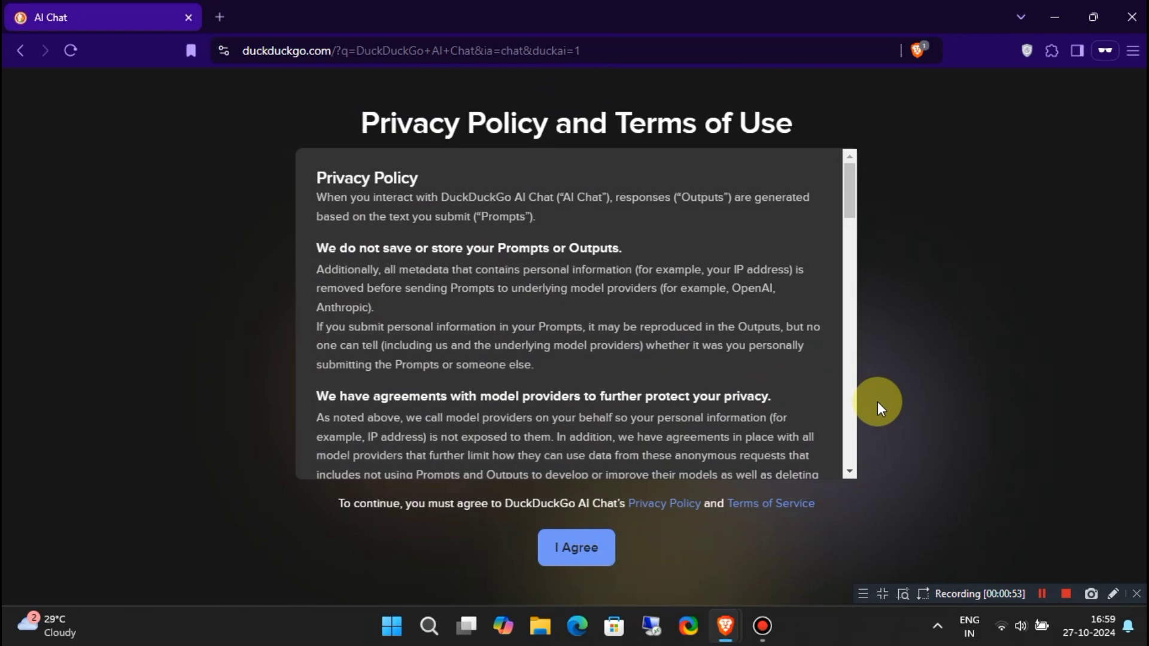
{"action": "scroll", "scroll_direction": "down", "scroll_amount": 3}
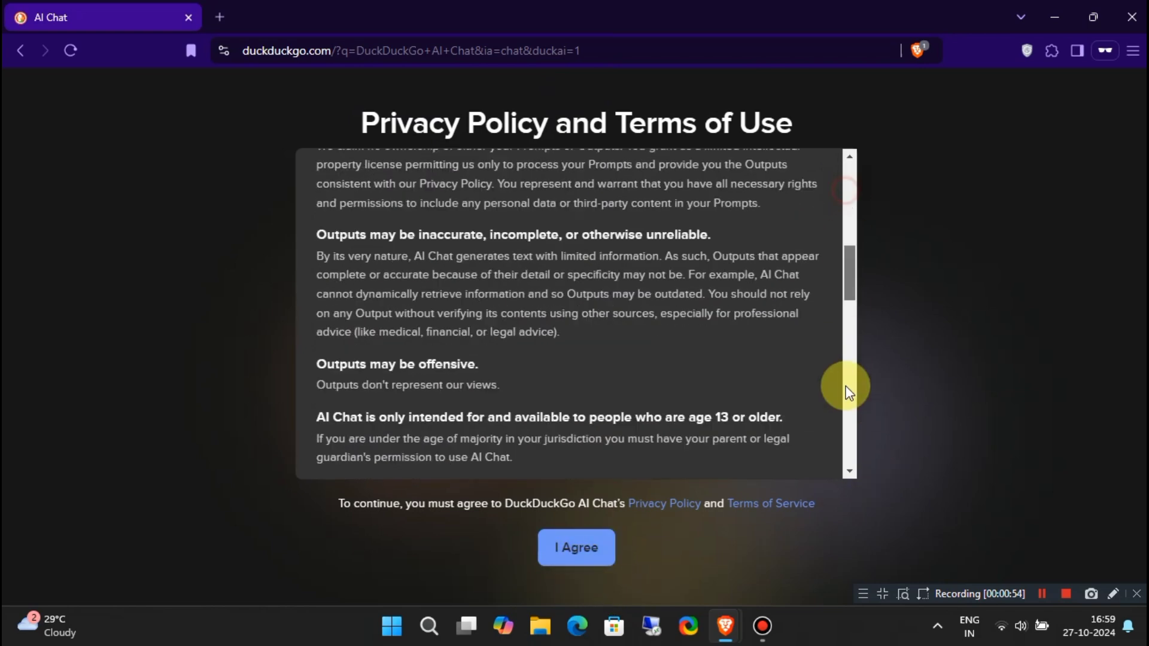
{"action": "left_click", "coordinate": [576, 548]}
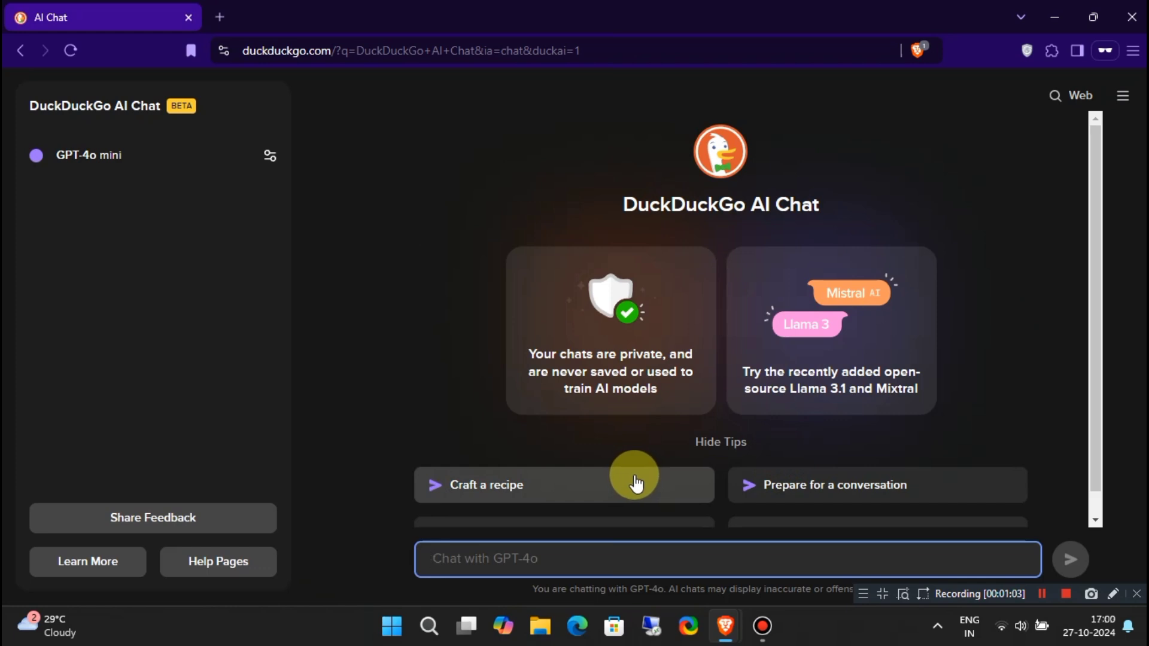
{"action": "mouse_move", "coordinate": [979, 377]}
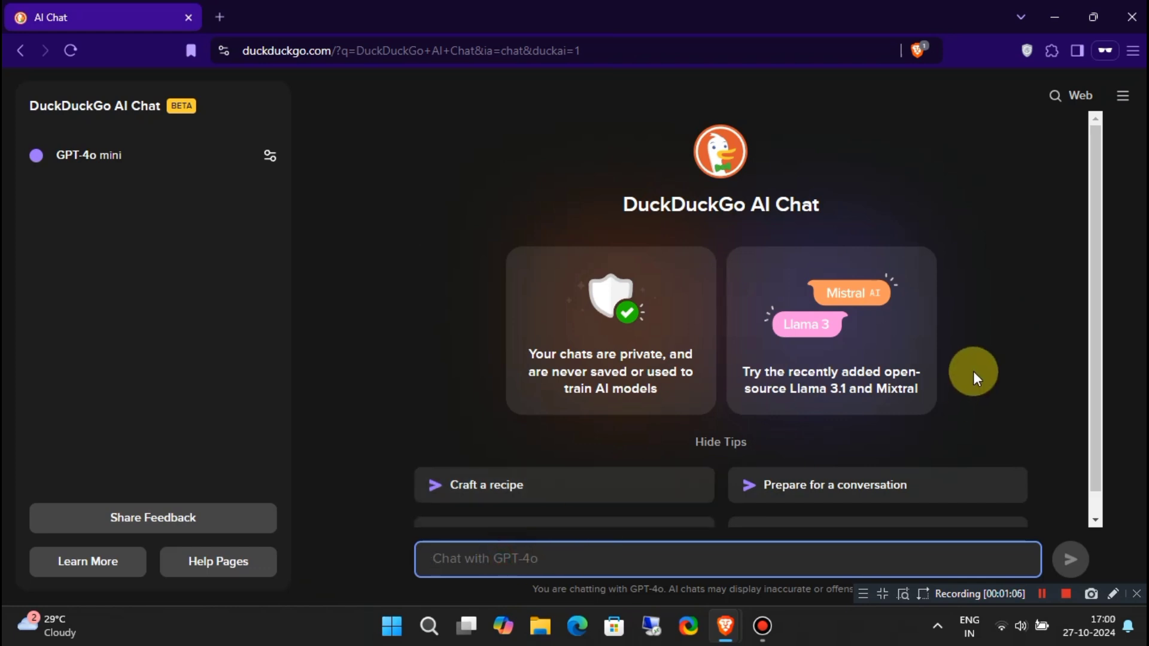
- Send "Hello" and "Who are you" to GPT-4o mini
{"action": "type", "text": "Hello"}
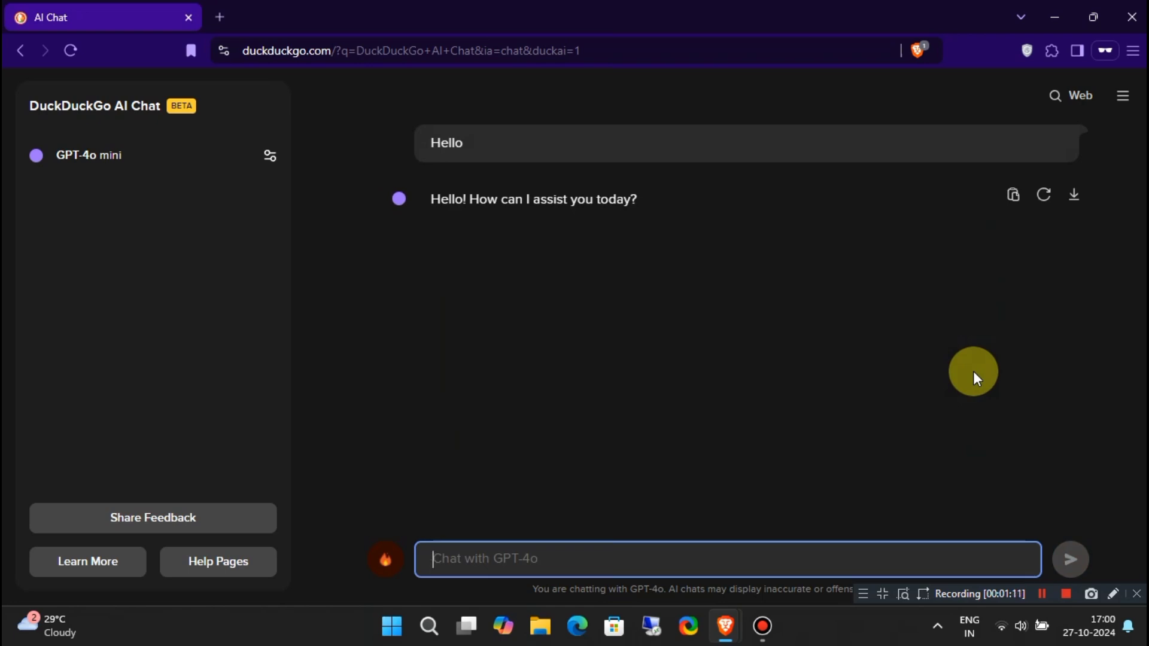
{"action": "type", "text": "Who are you"}
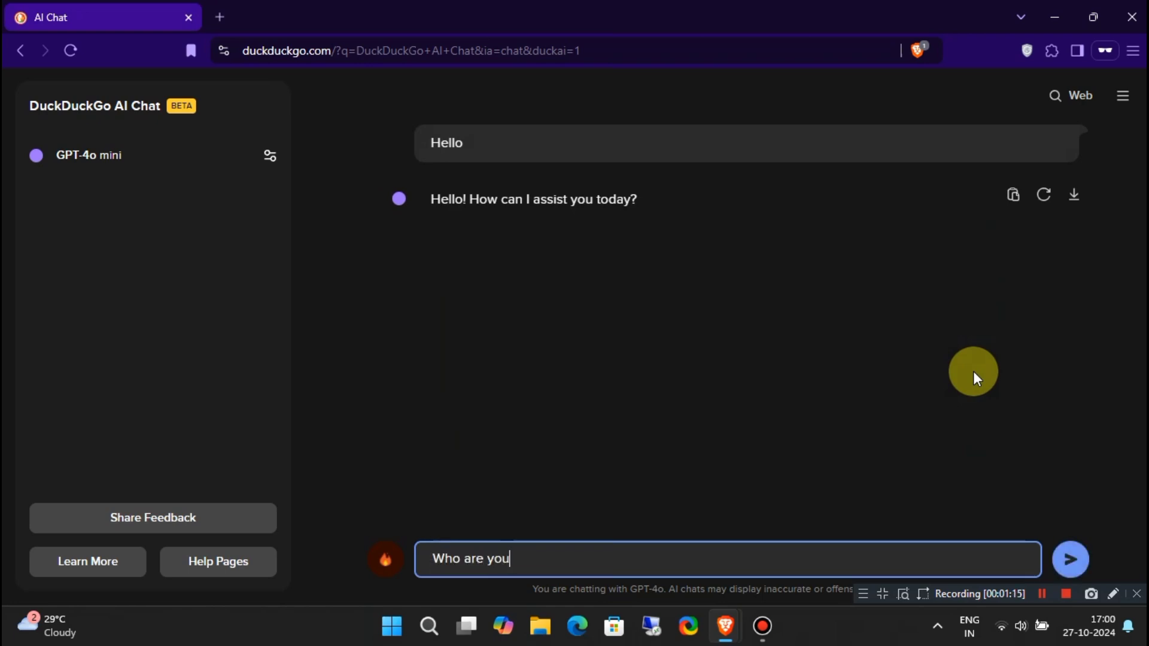
{"action": "left_click", "coordinate": [1070, 558]}
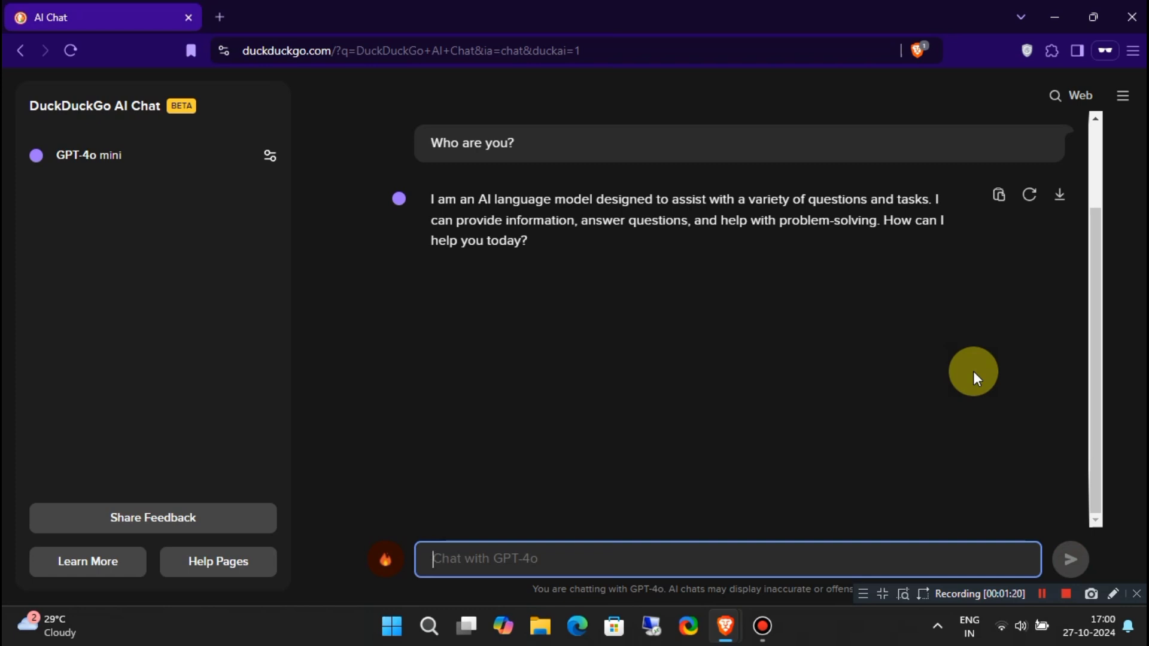
- Request "Write a blog: duckduckgo AI" from GPT-4o mini
{"action": "type", "text": "W"}
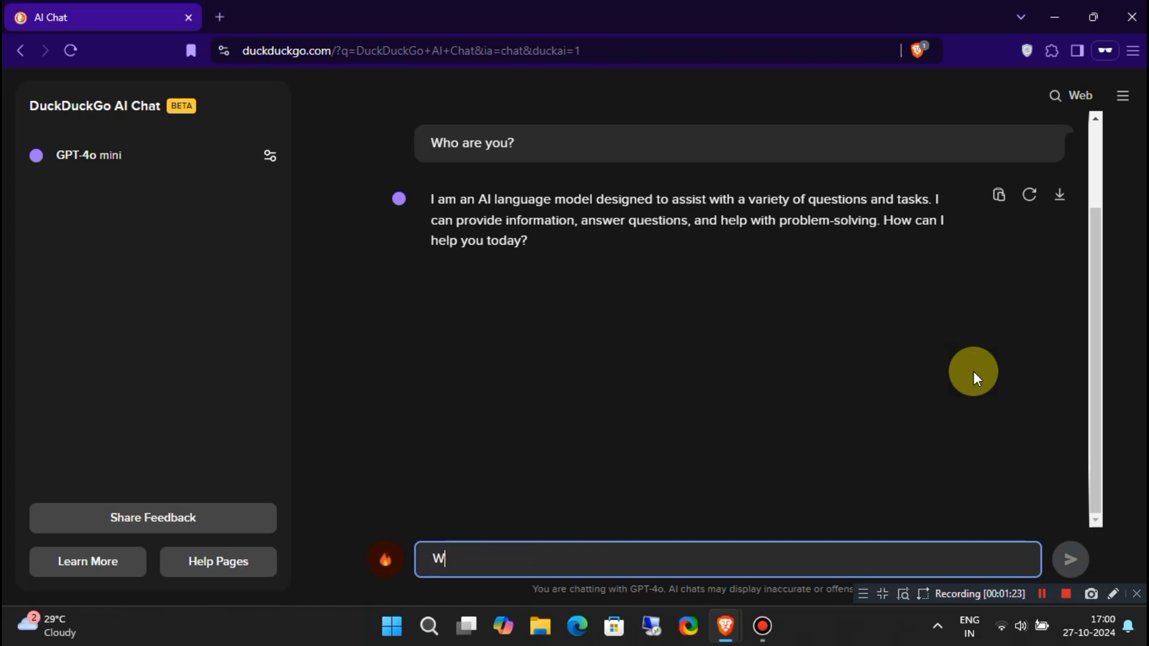
{"action": "type", "text": "rite a blog"}
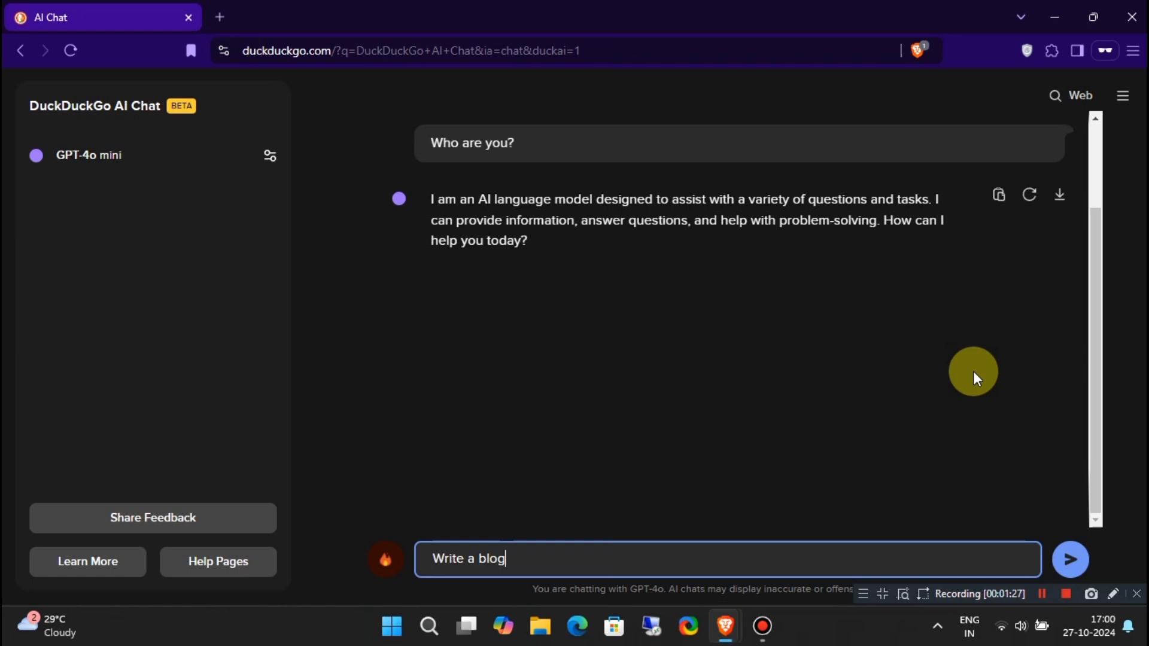
{"action": "type", "text": ": duckdu"}
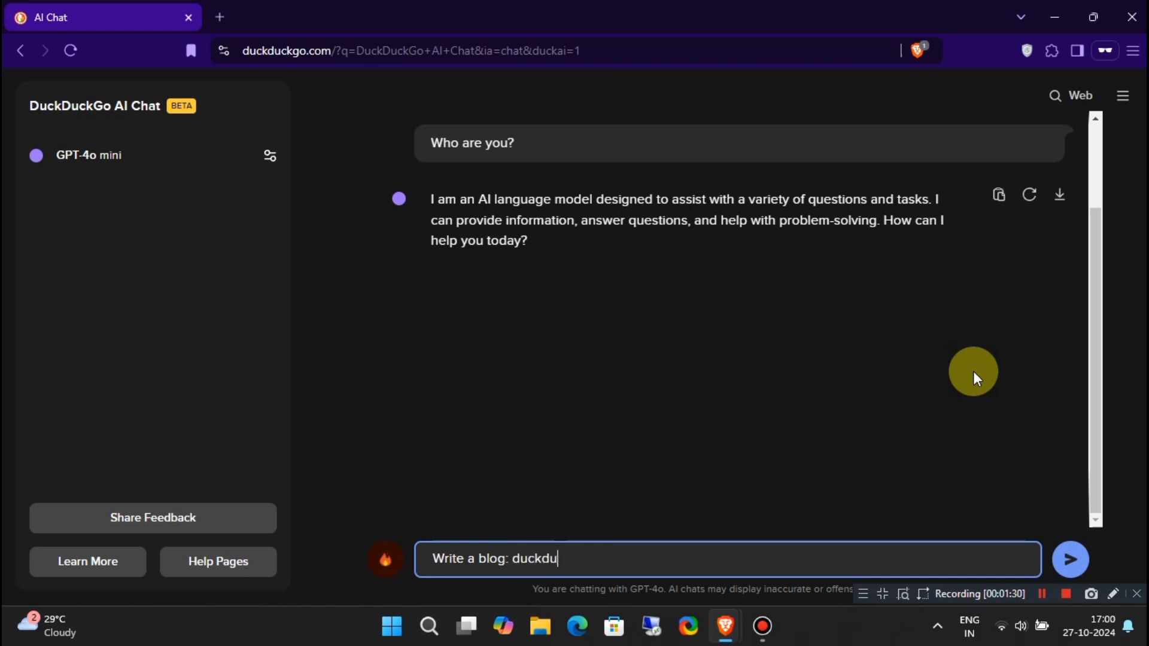
{"action": "type", "text": "ckgo AI"}
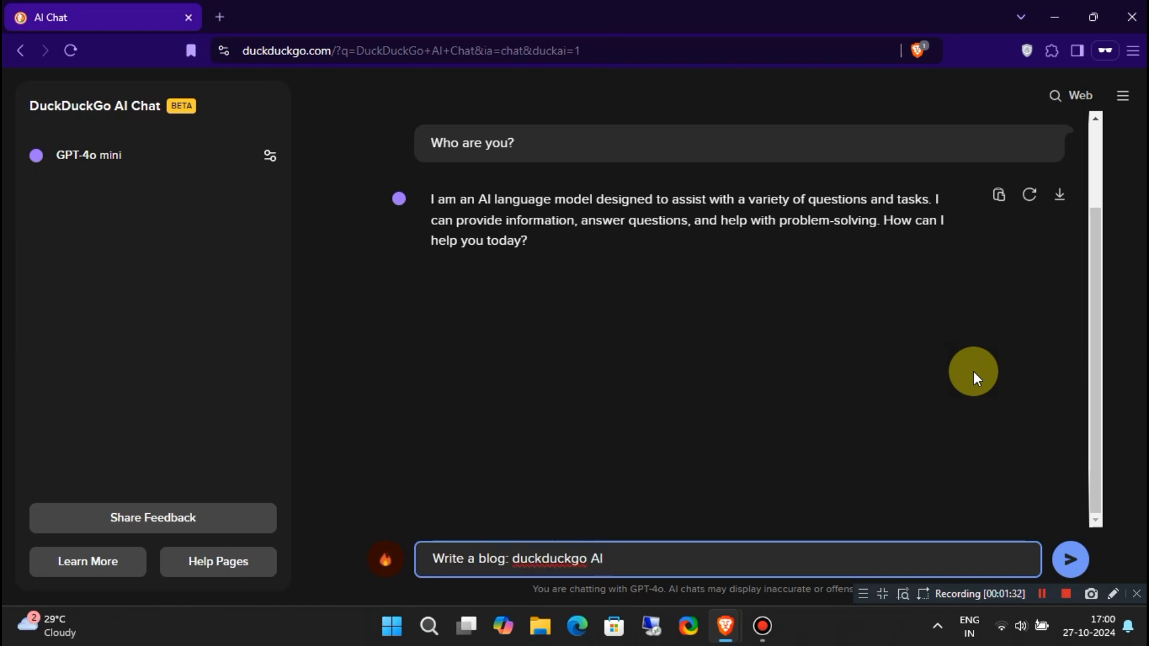
{"action": "left_click", "coordinate": [1069, 559]}
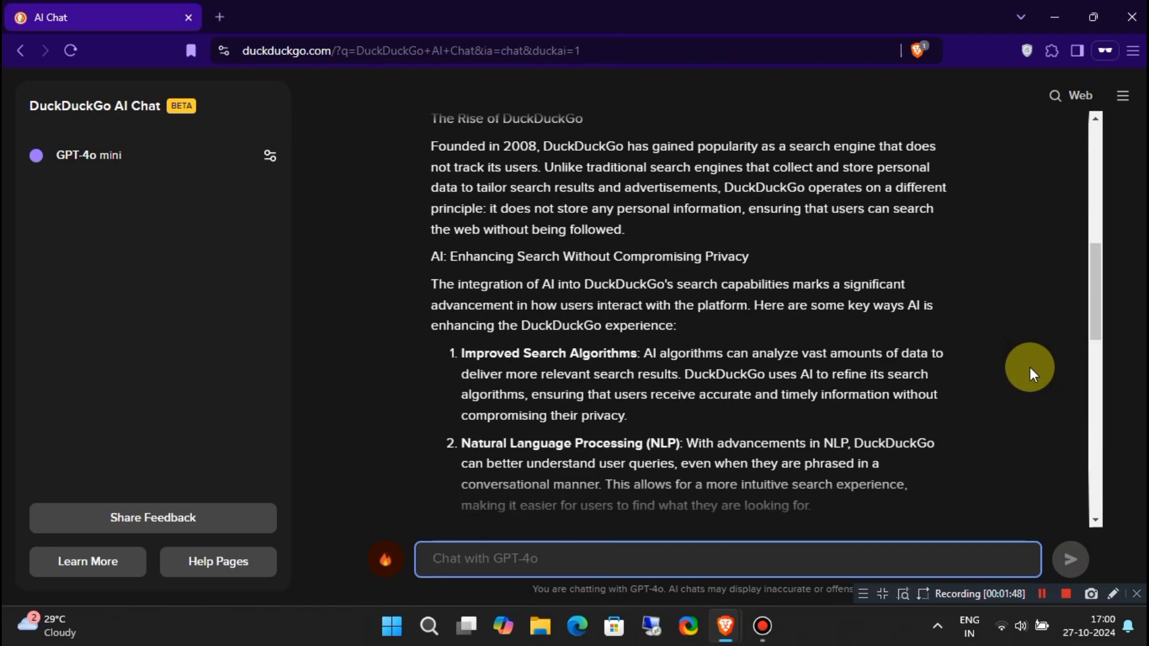
- Clear the finished blog conversation, returning to the welcome tips screen
{"action": "scroll", "scroll_direction": "down", "scroll_amount": 3}
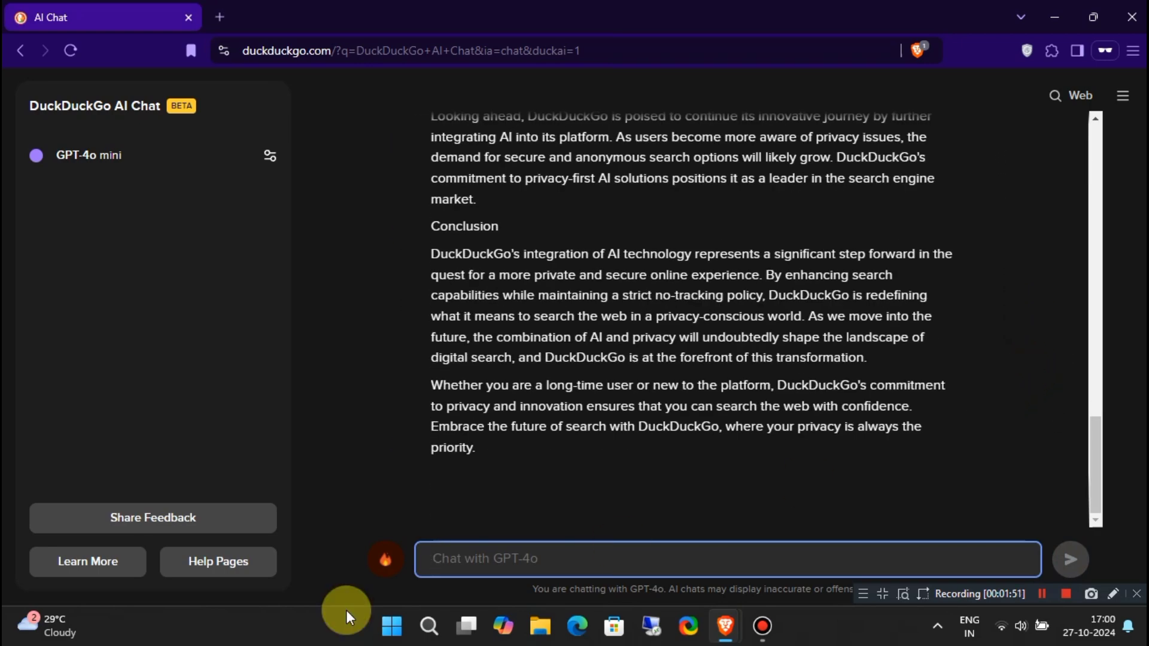
{"action": "mouse_move", "coordinate": [385, 575]}
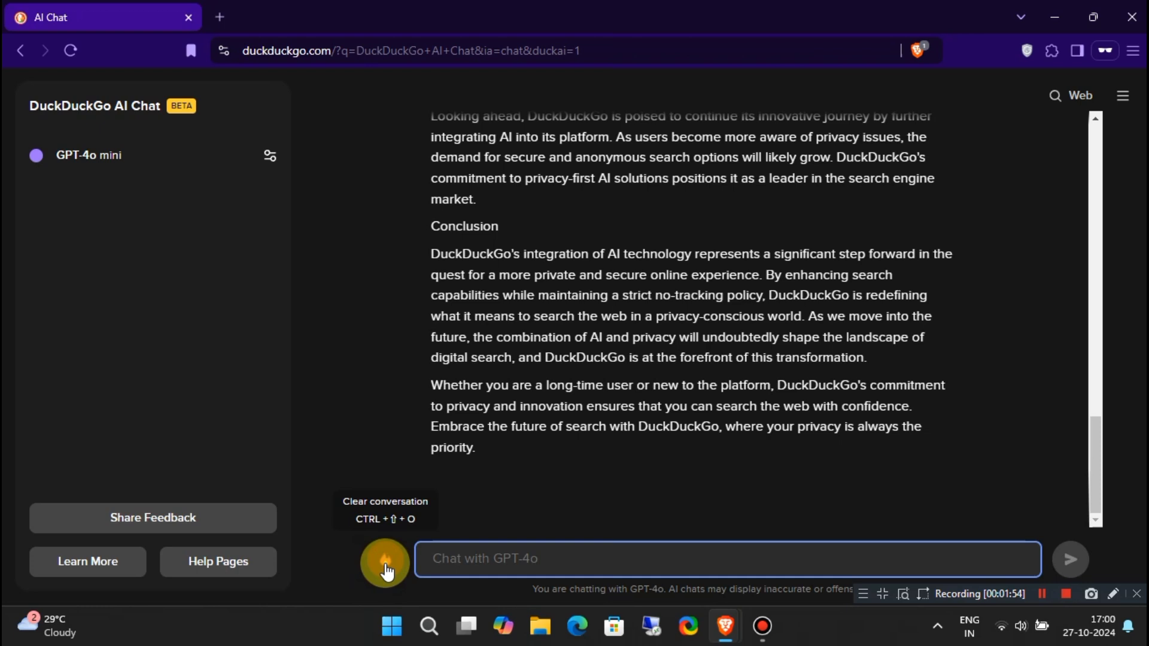
{"action": "left_click", "coordinate": [385, 562]}
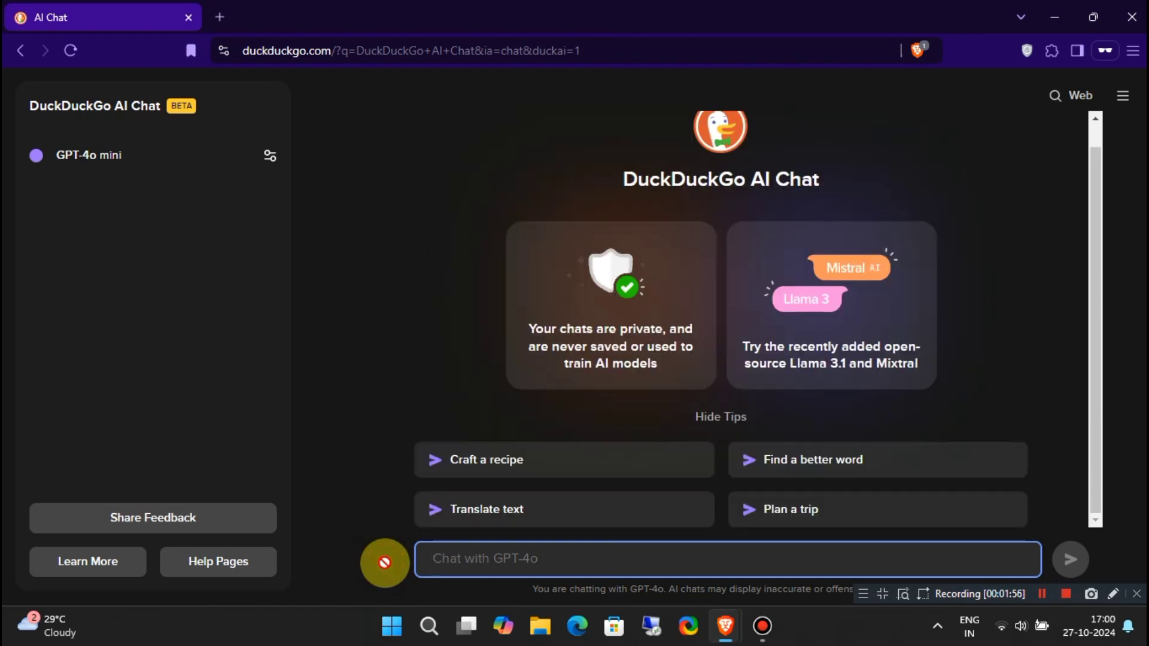
{"action": "mouse_move", "coordinate": [332, 460]}
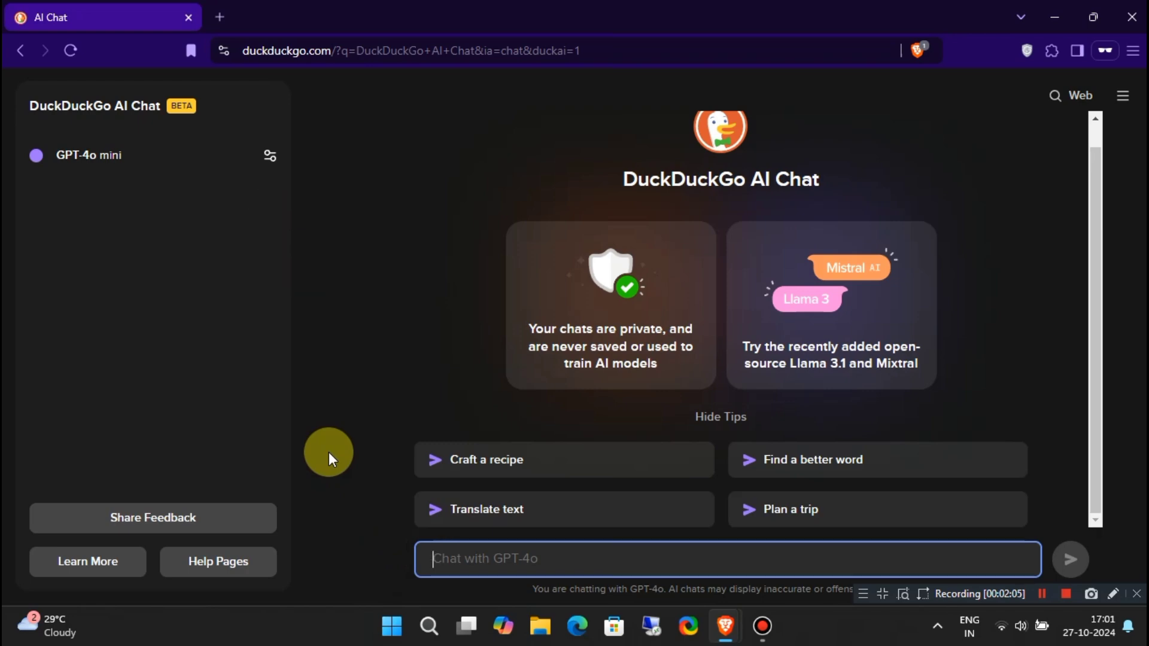
{"action": "mouse_move", "coordinate": [269, 156]}
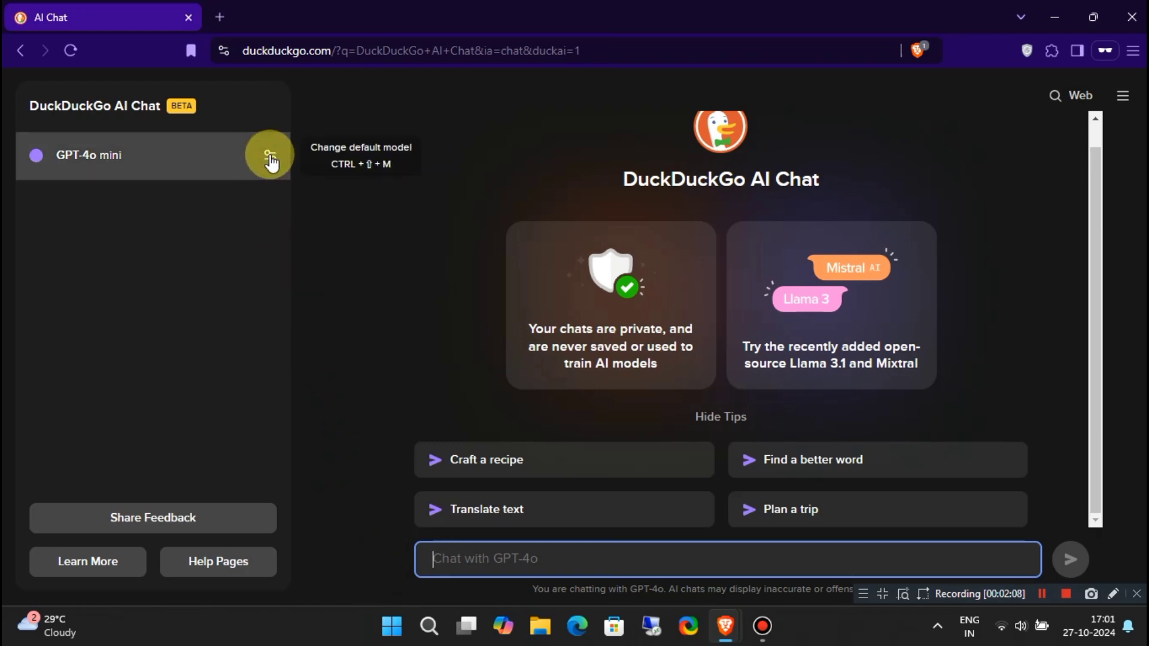
- Switch the chat model to Claude 3 Haiku, start a new chat and send "Hi"
{"action": "left_click", "coordinate": [270, 156]}
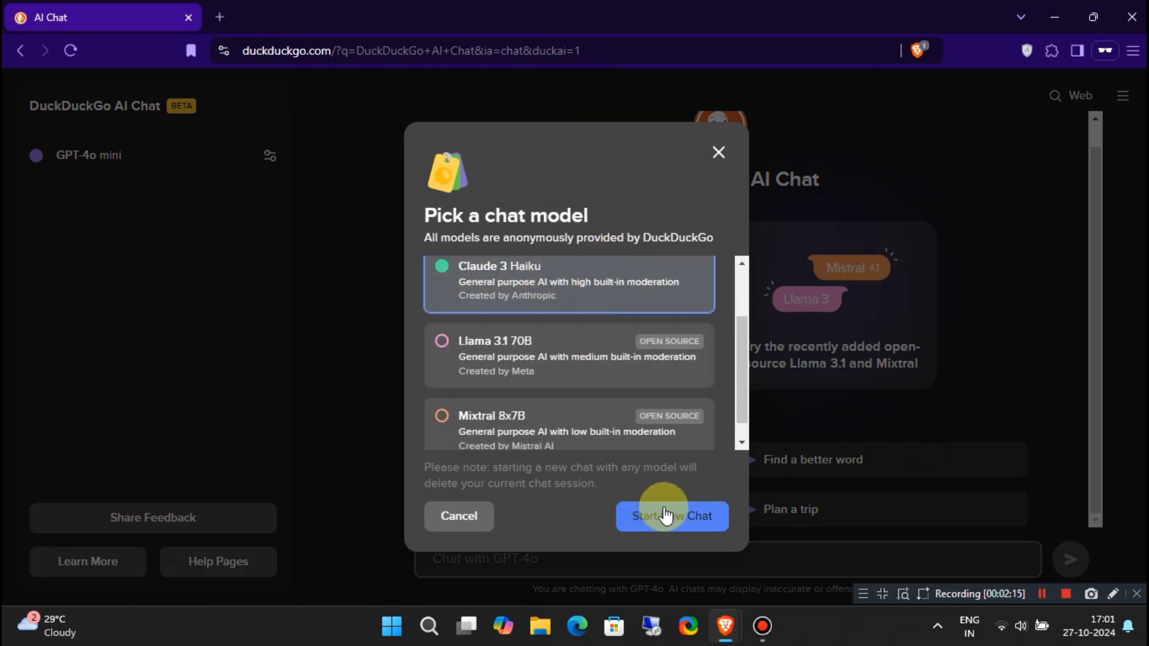
{"action": "left_click", "coordinate": [665, 517]}
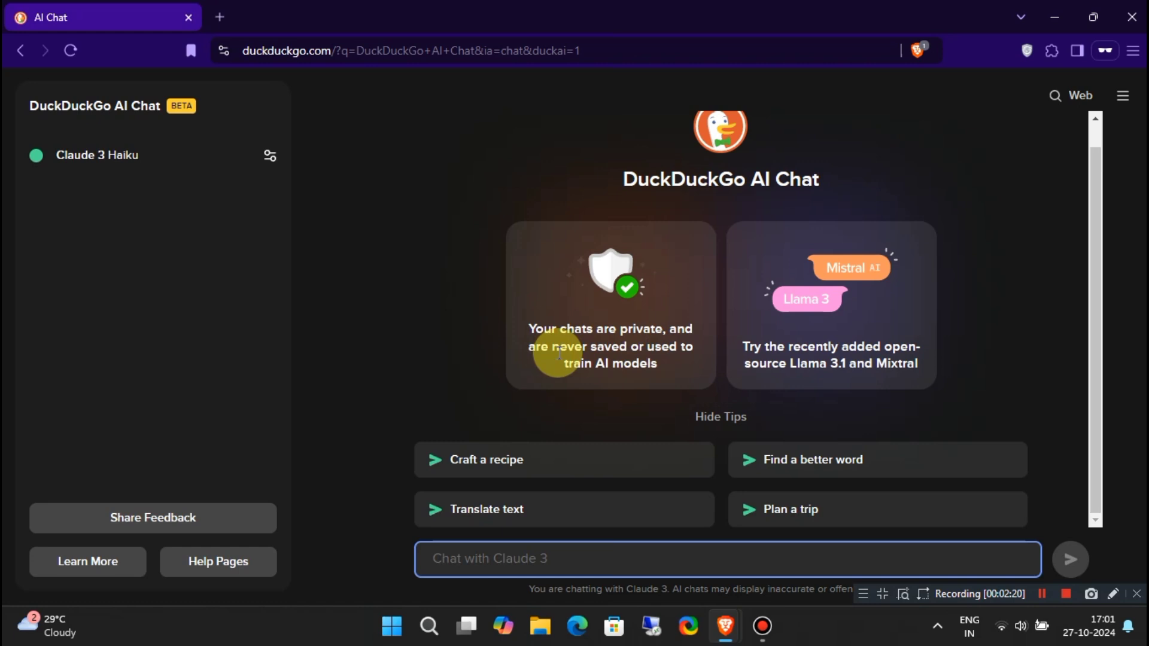
{"action": "type", "text": "Hi"}
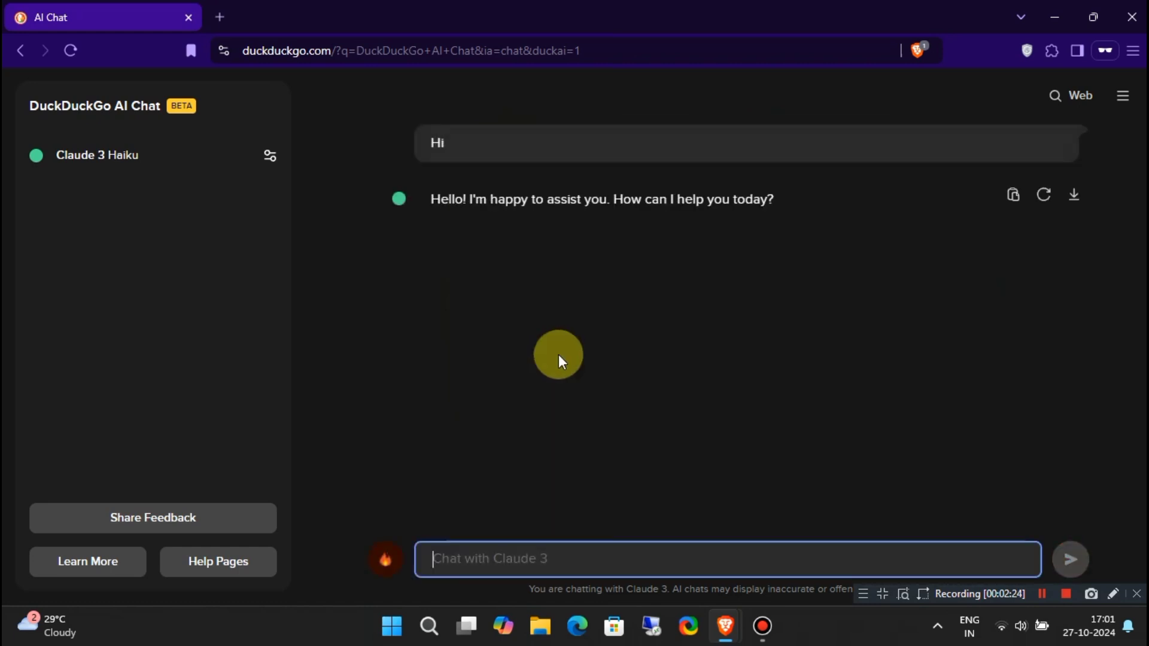